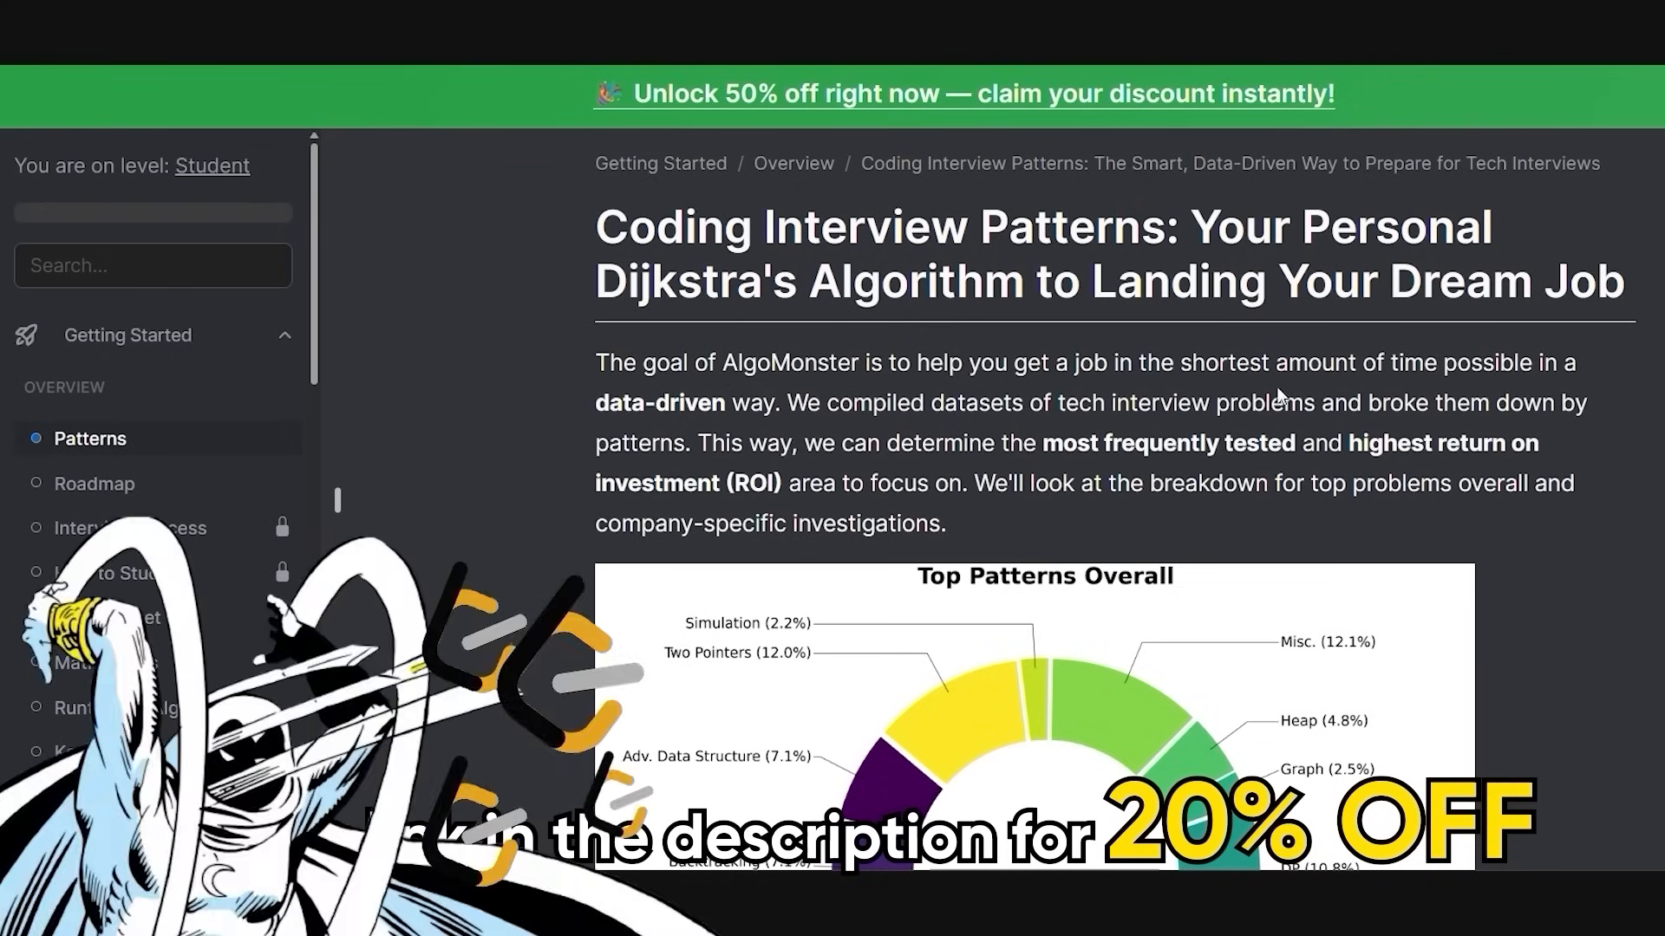
- Scroll down the patterns article toward the Daily Temperatures practice problem link
scroll("down", 3)
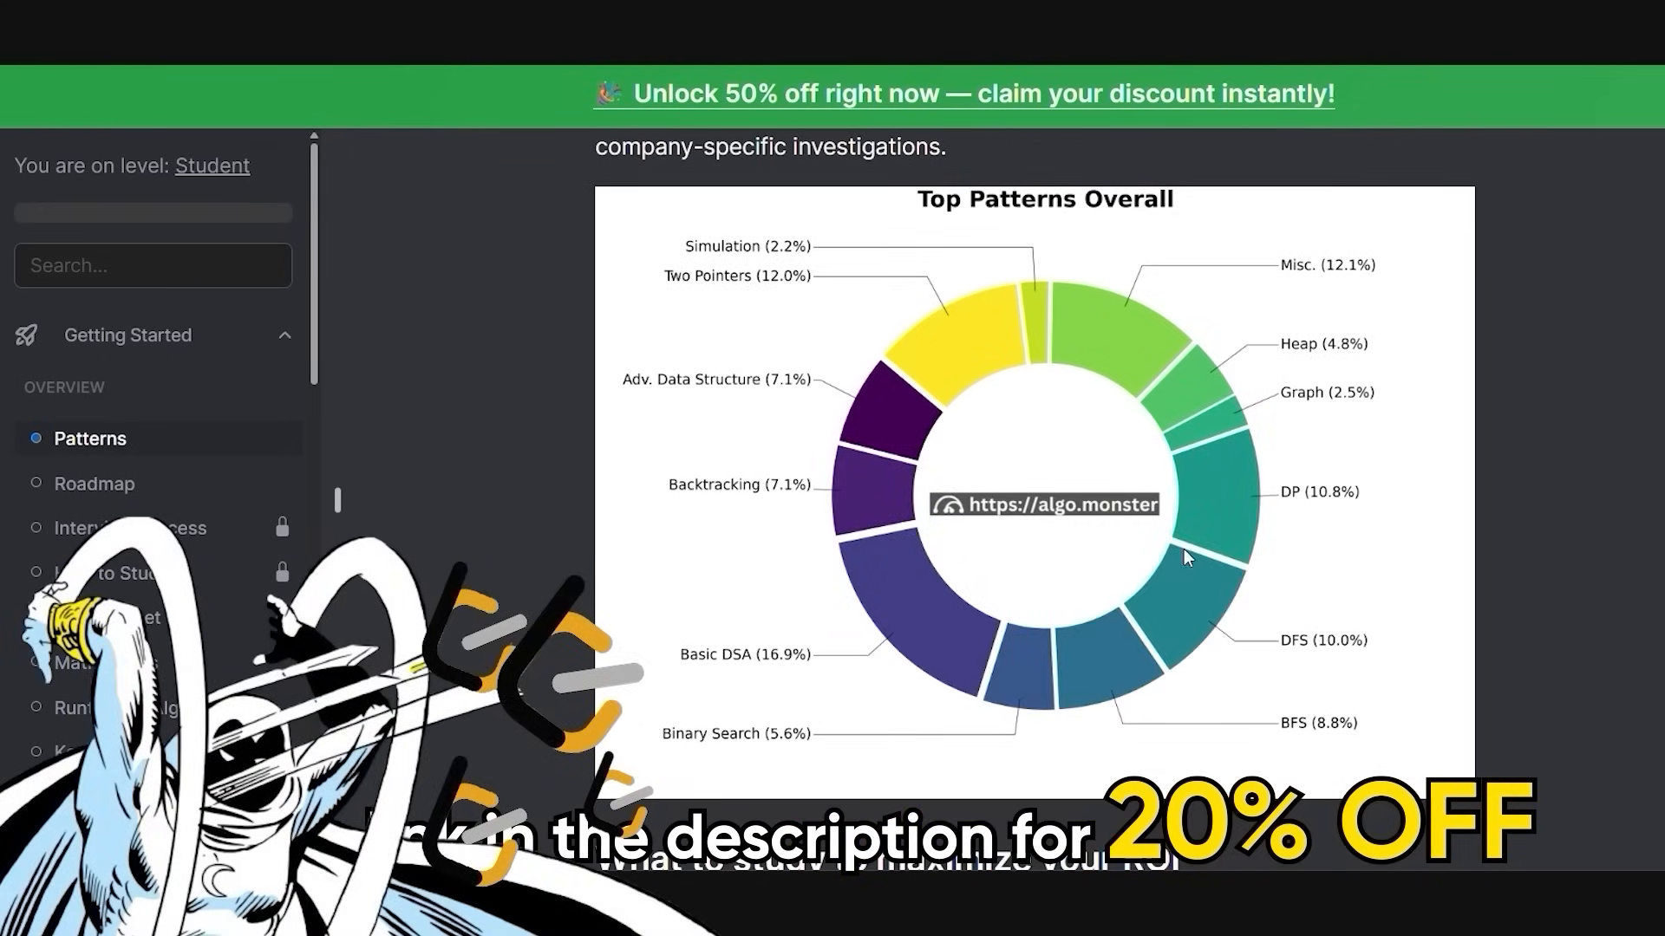
scroll("down", 3)
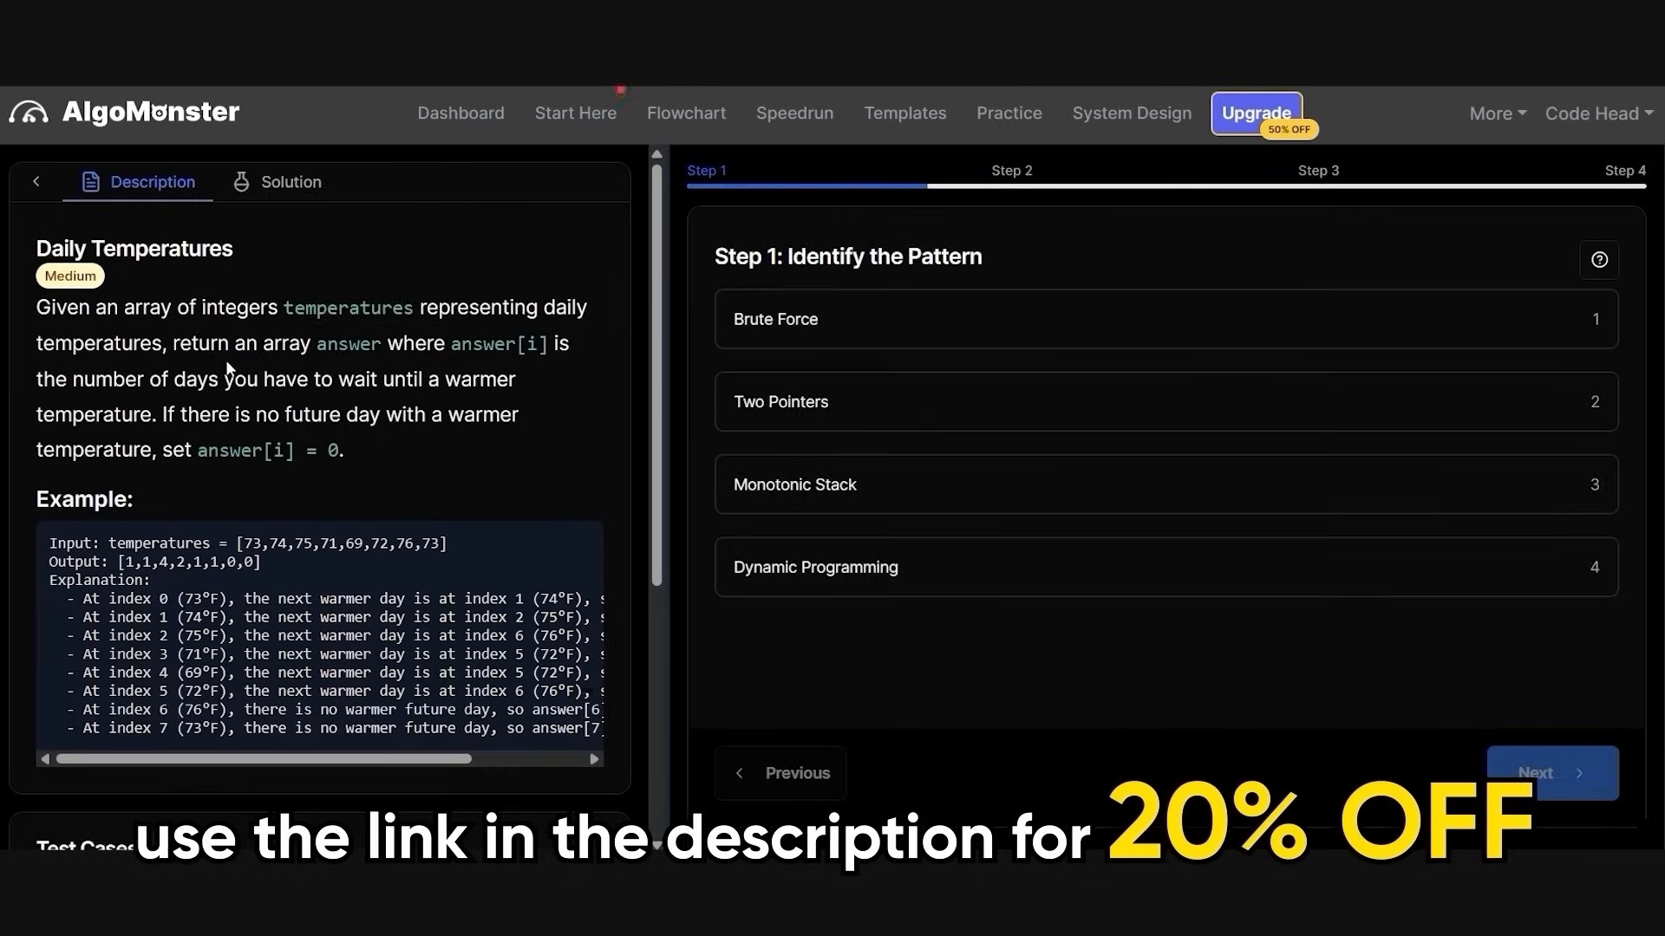
- Advance to the solution step and run the tests on the starter code
left_click(1548, 773)
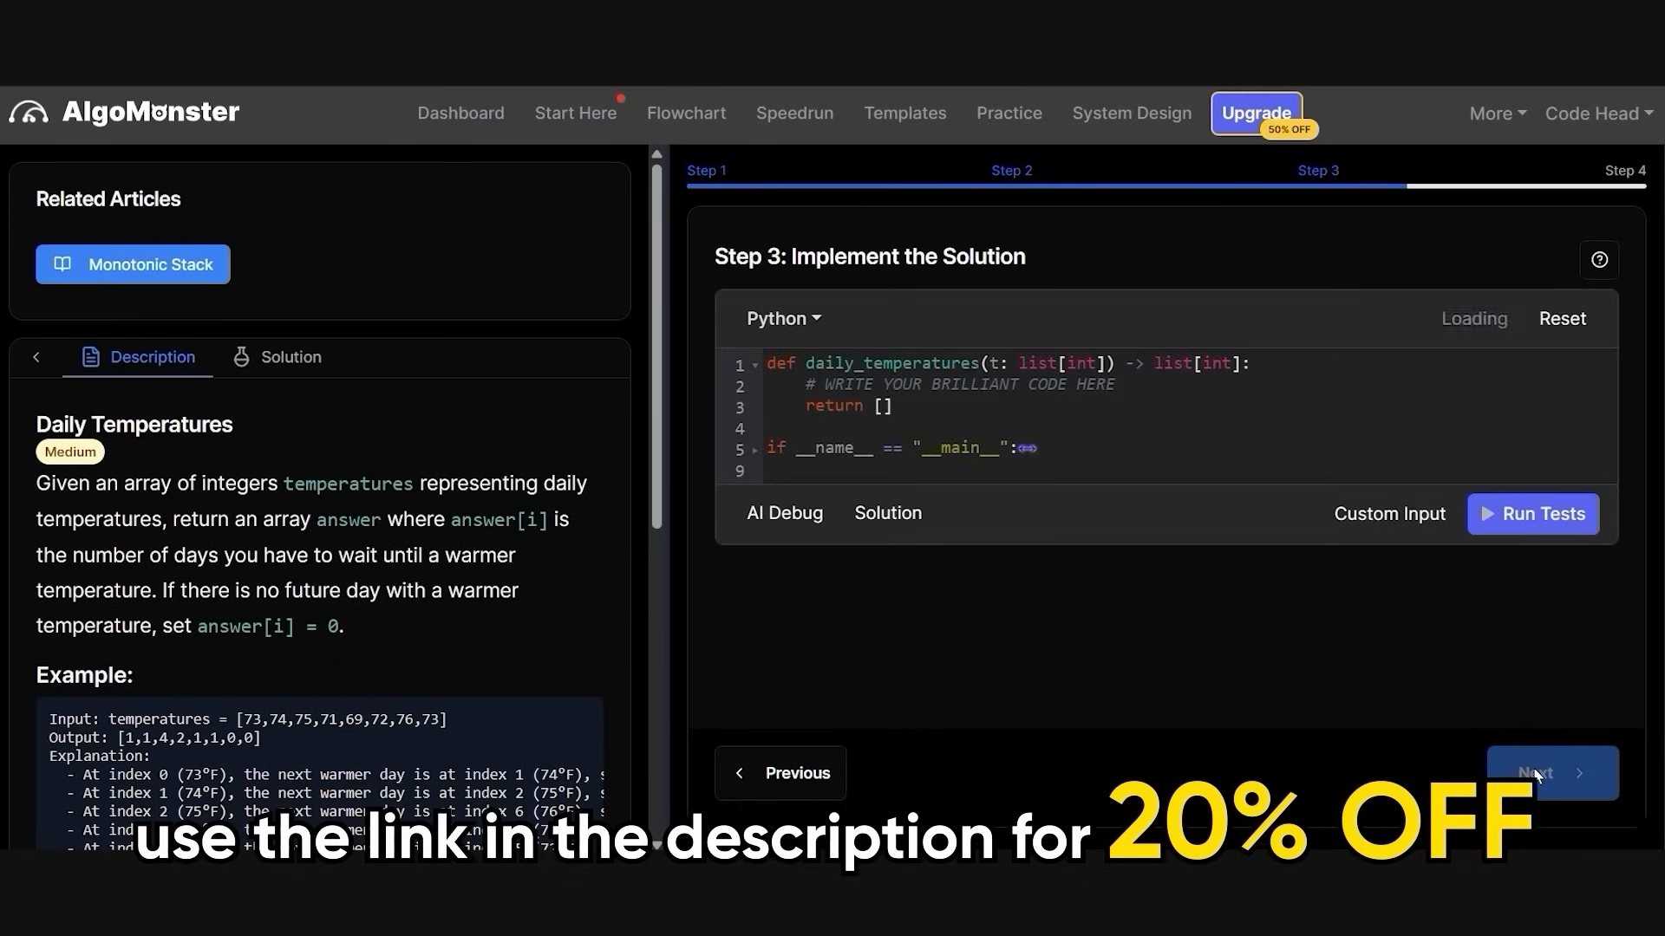
left_click(1531, 513)
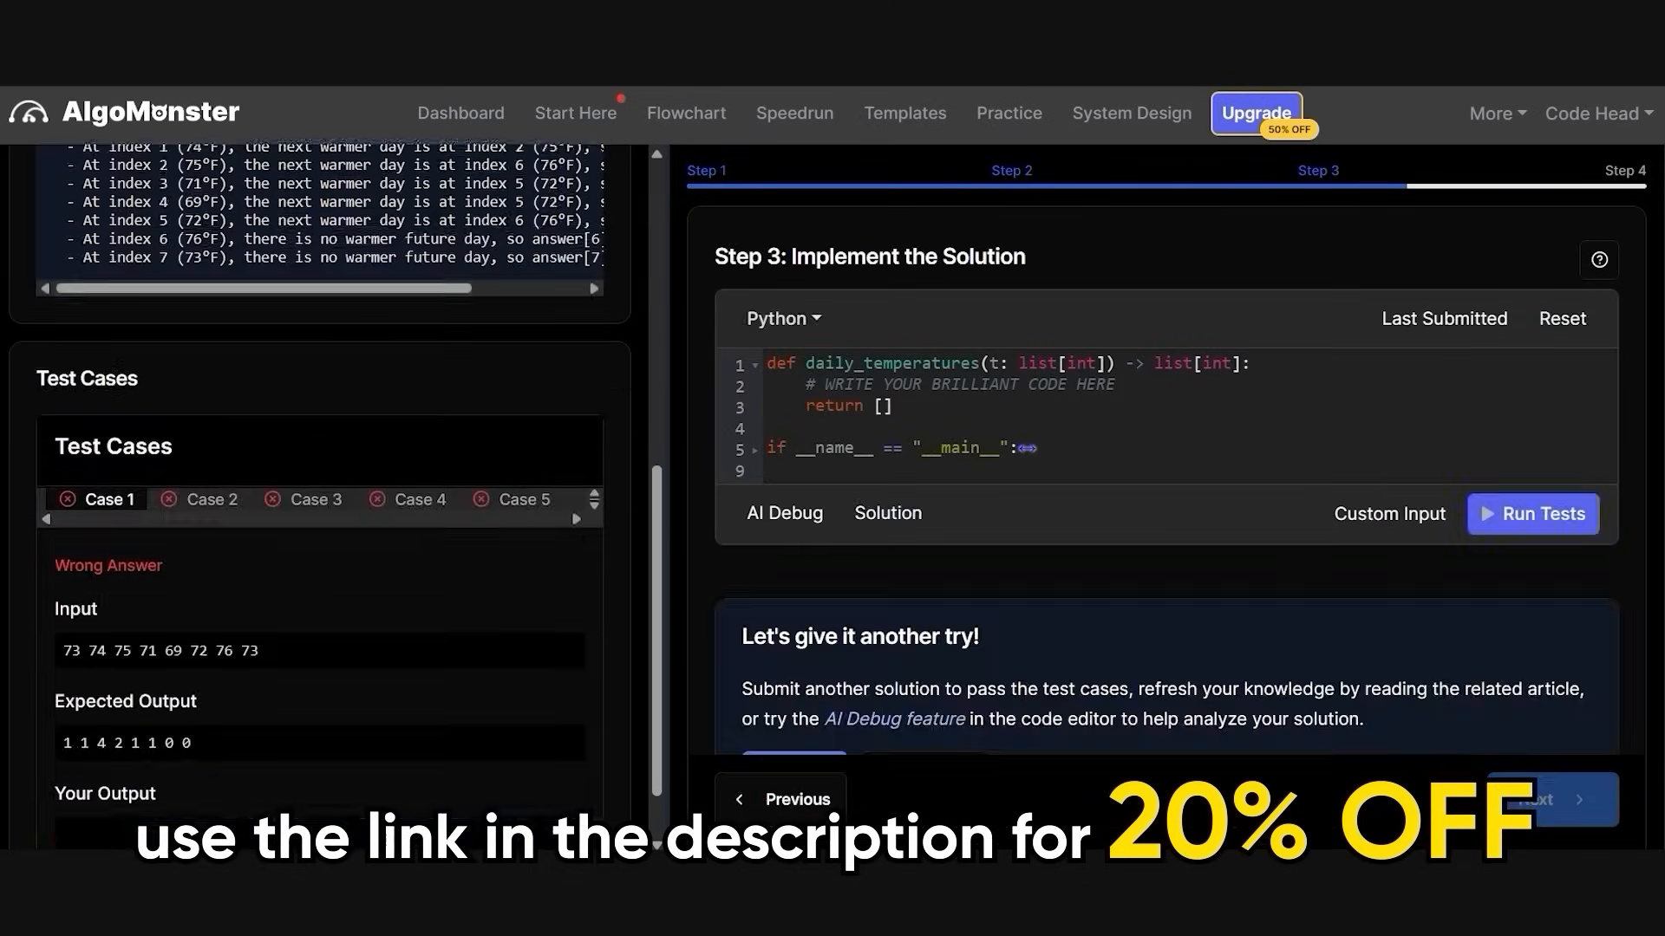
- Go via the Flowchart and Speedrun pages to start the Binary Search Speedrun quiz
left_click(689, 115)
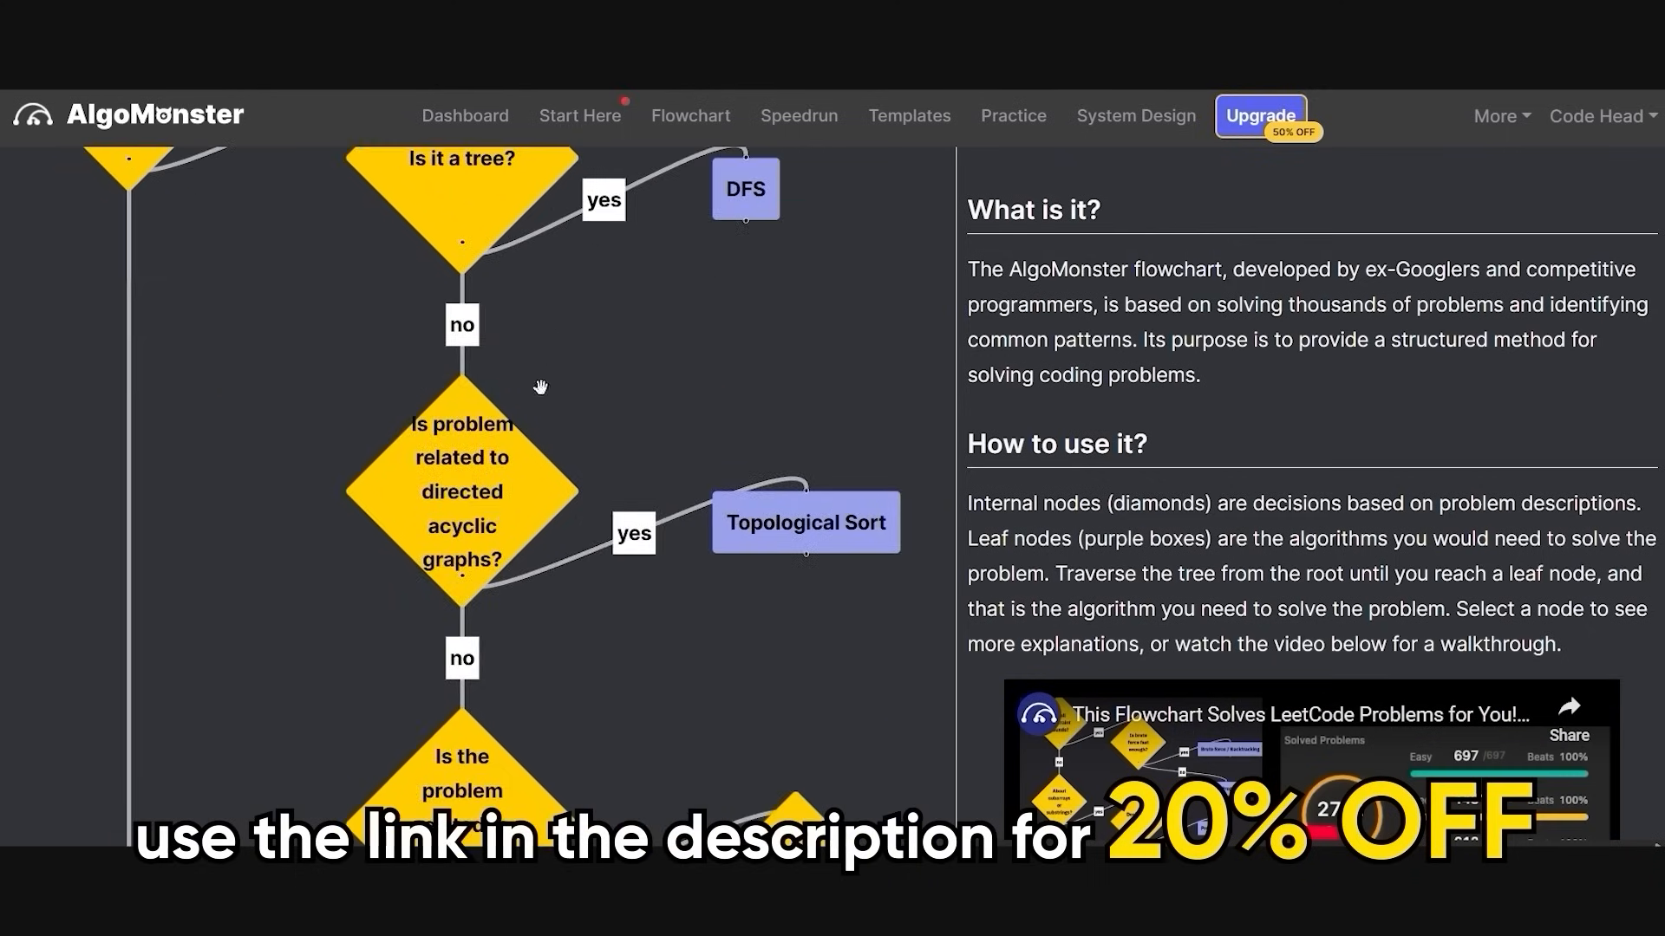
left_click(908, 117)
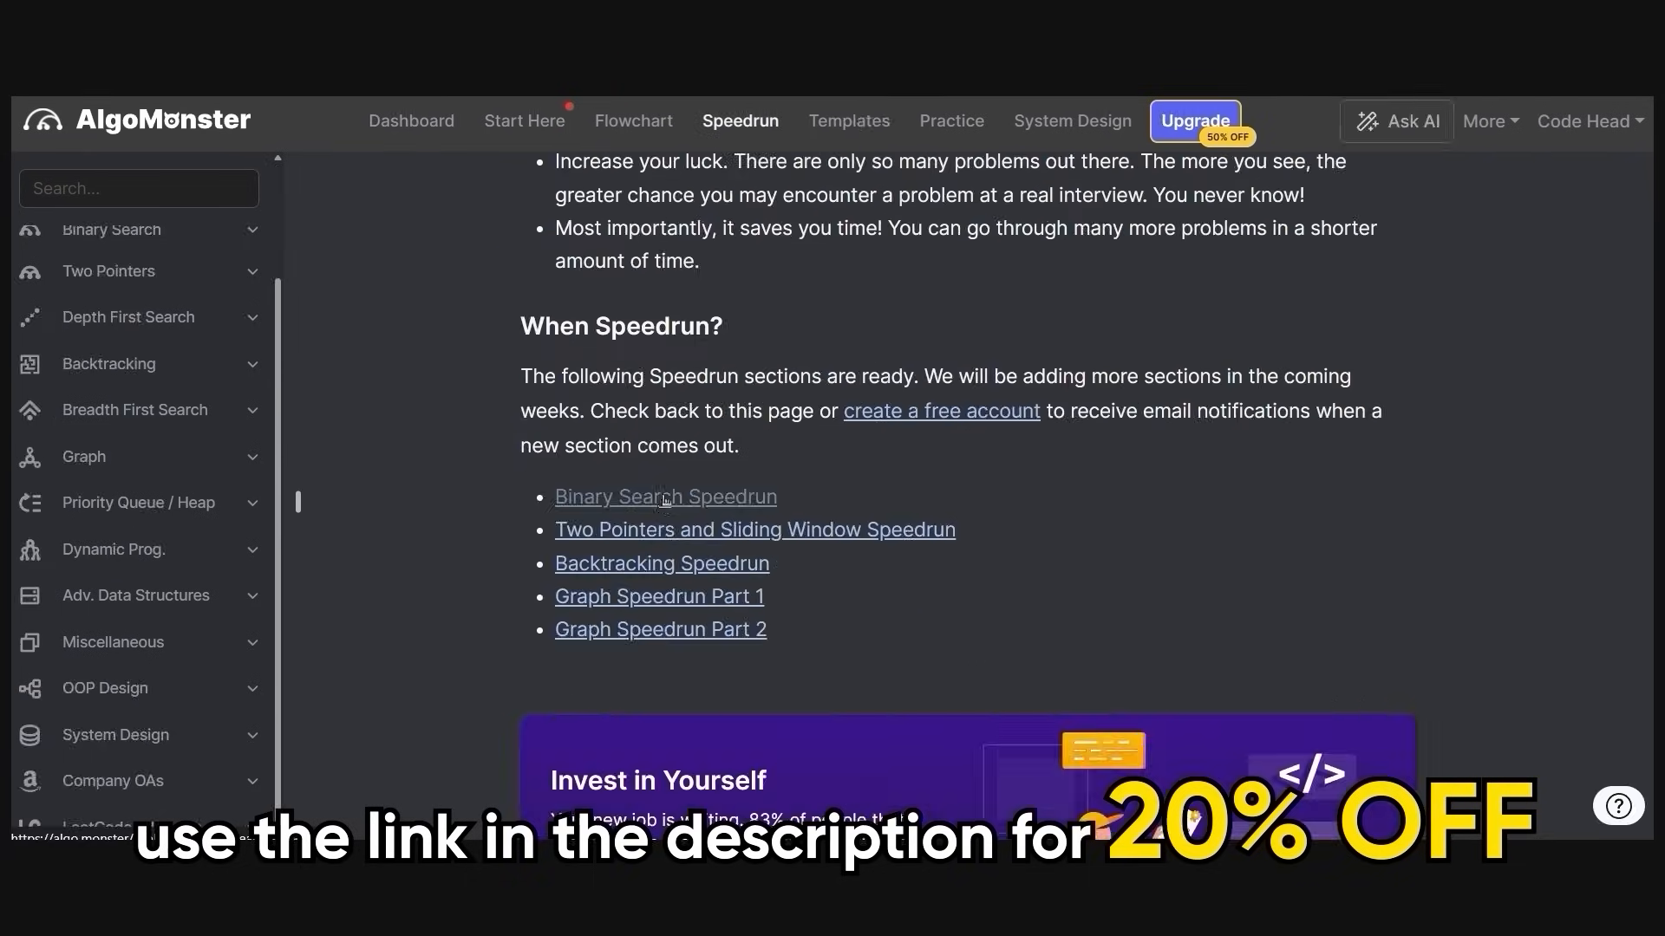
left_click(664, 496)
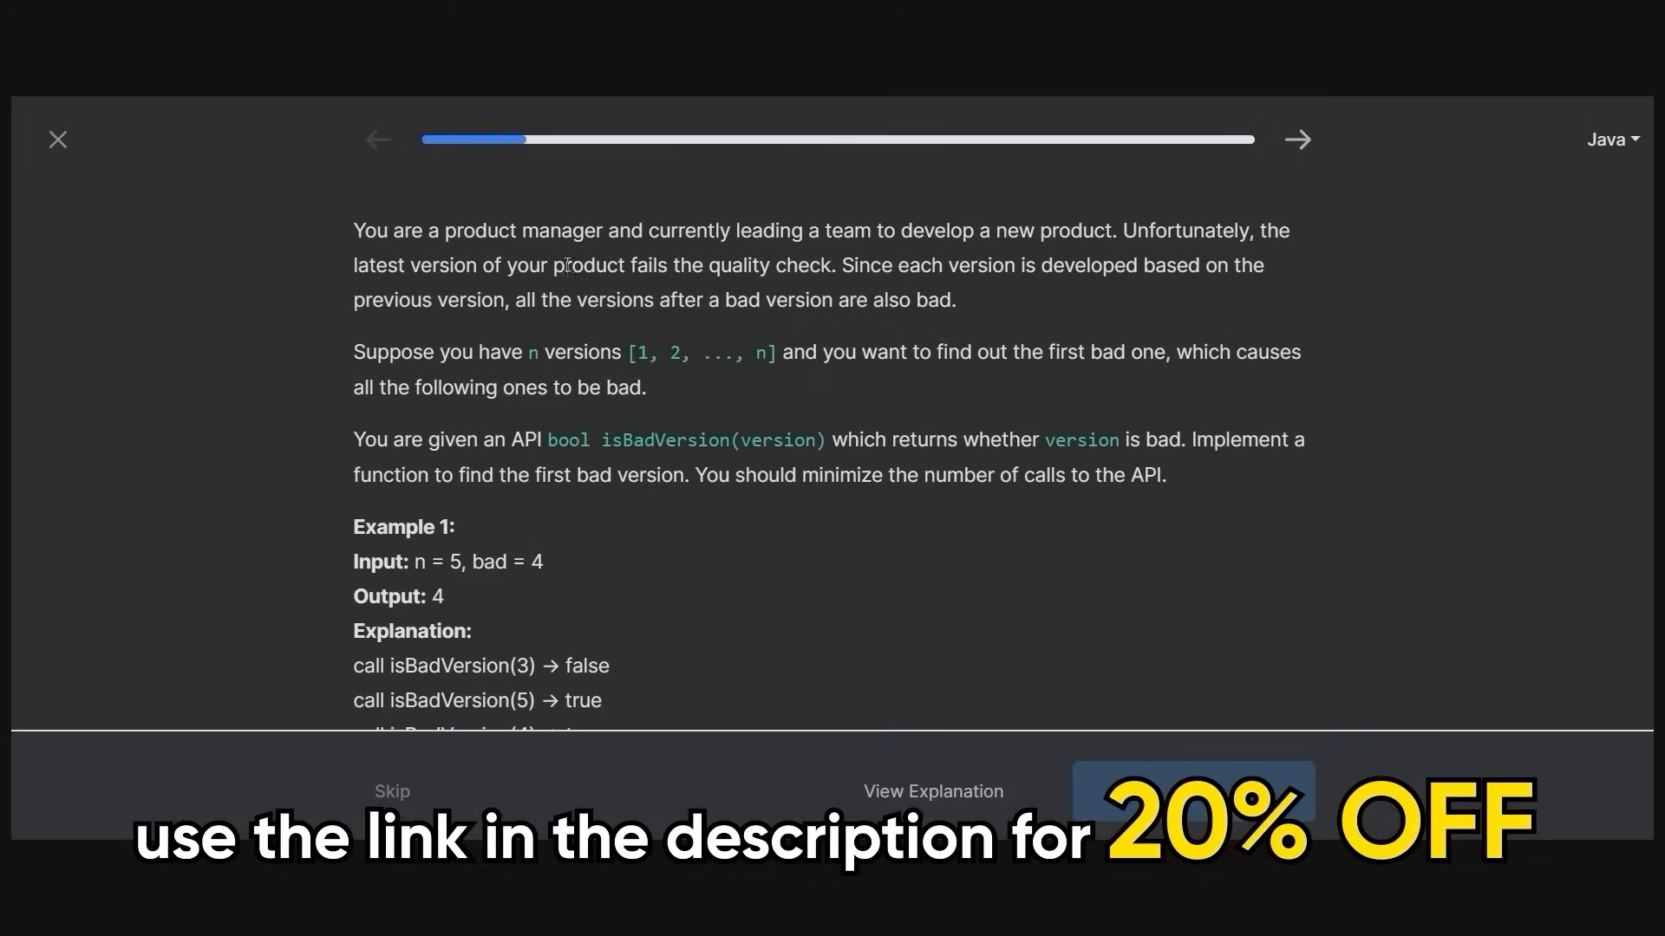
- Review the firstBadVersion Java options and move on to the canFinishEating question
scroll("down", 3)
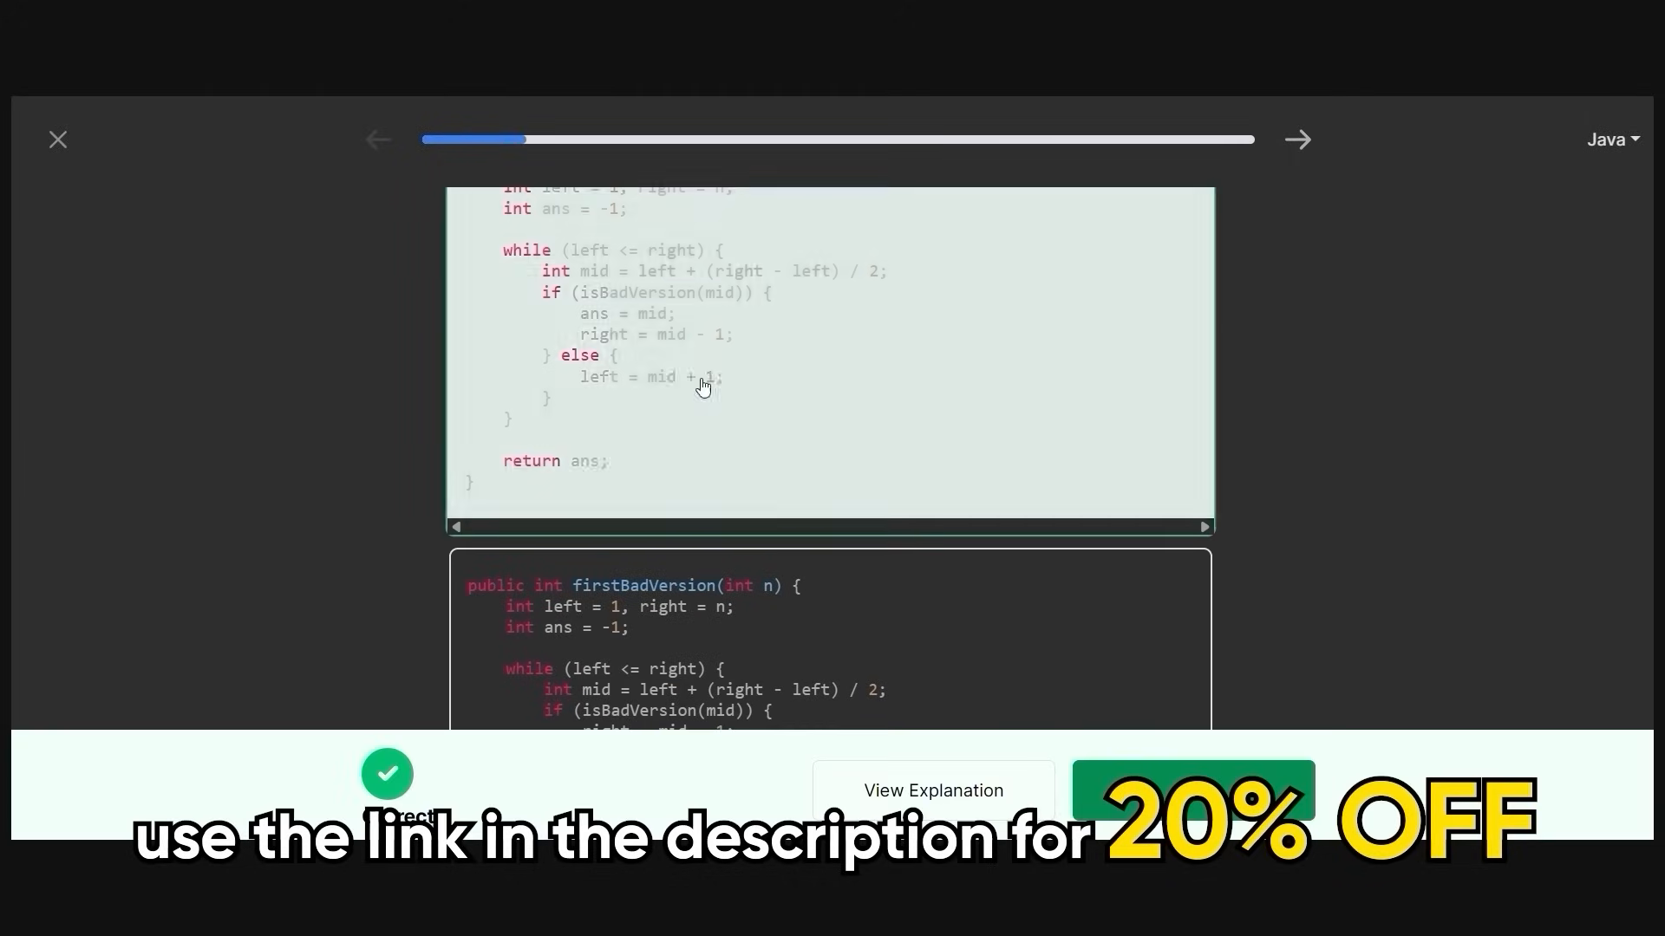
left_click(1297, 139)
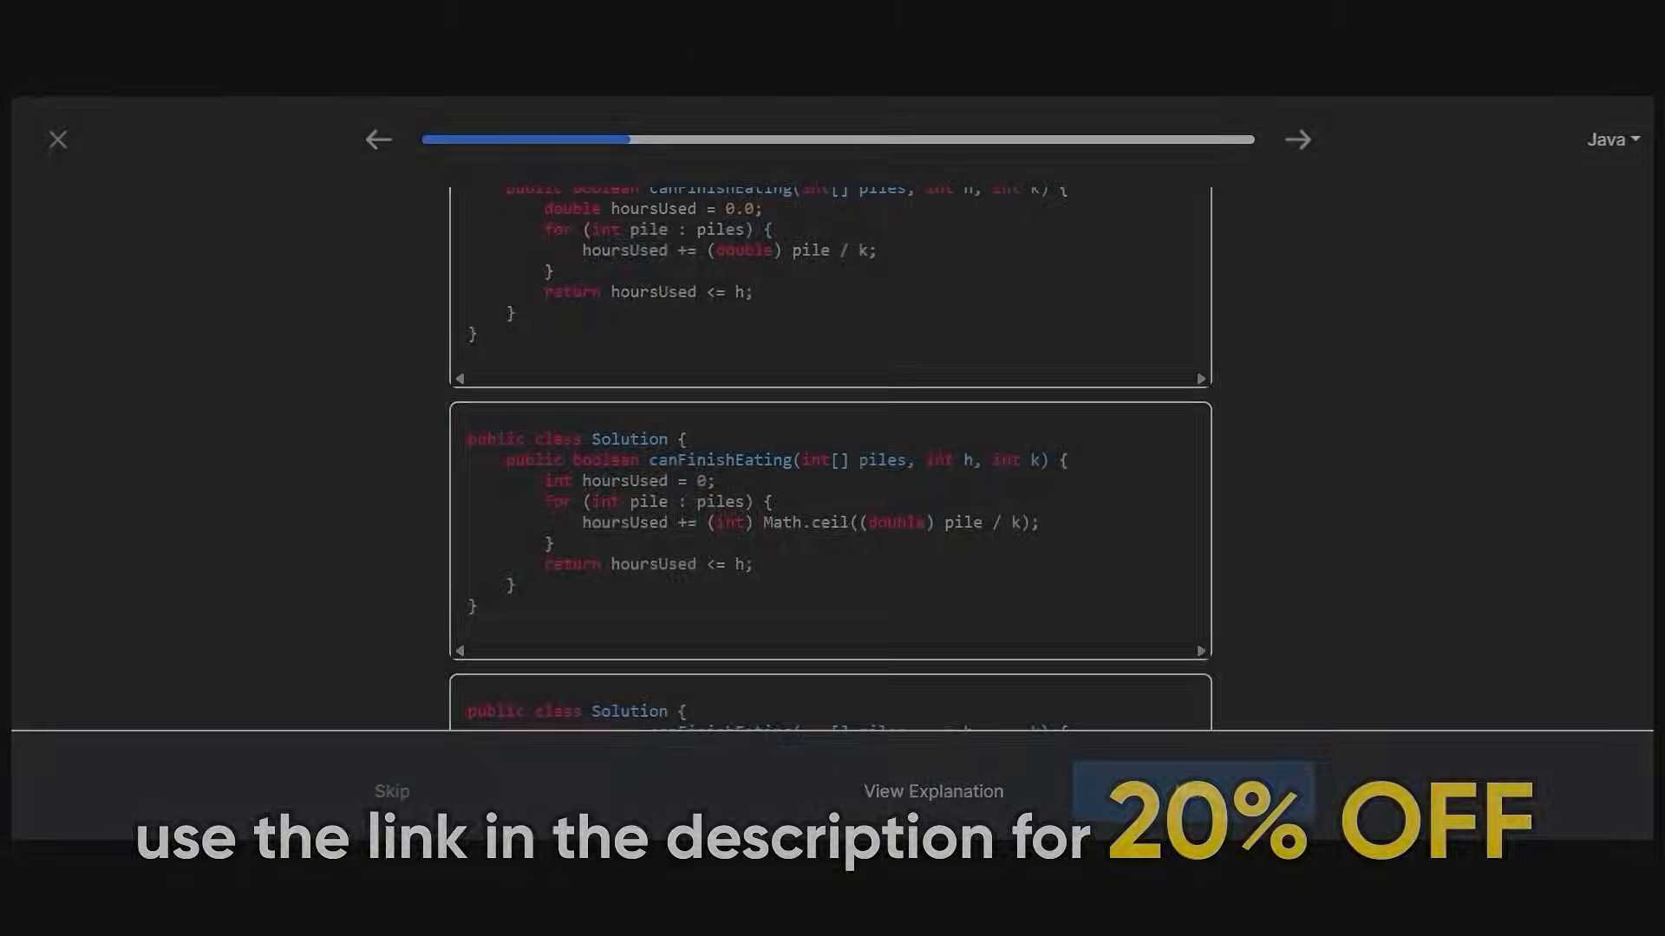